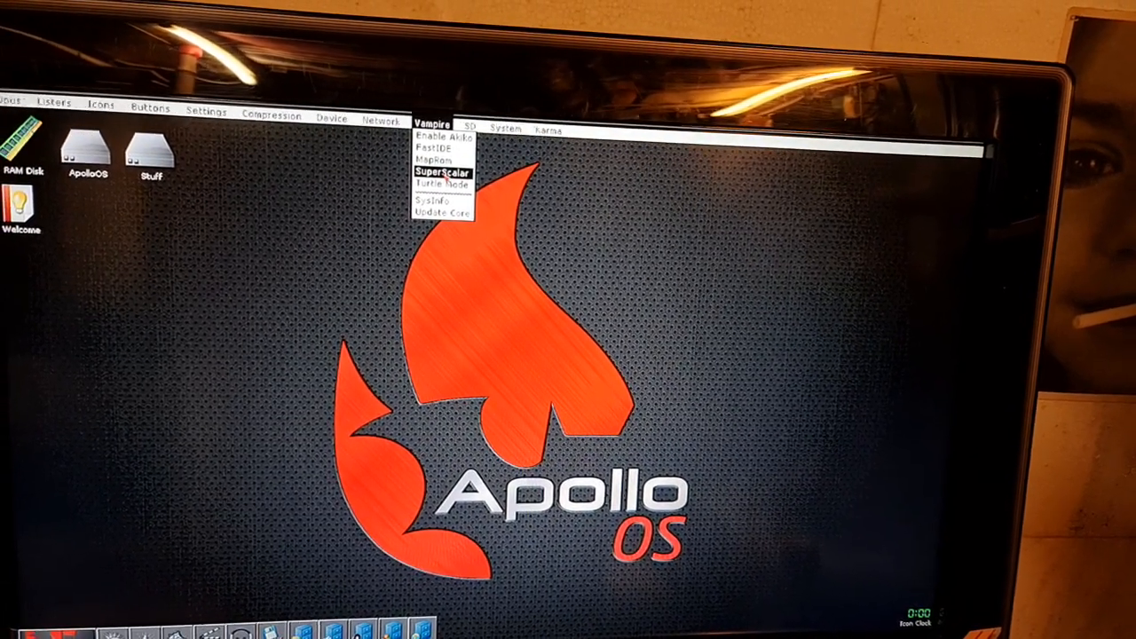
Show the Apollo Advanced OS System Information report from the Vampire menu
left_click(430, 199)
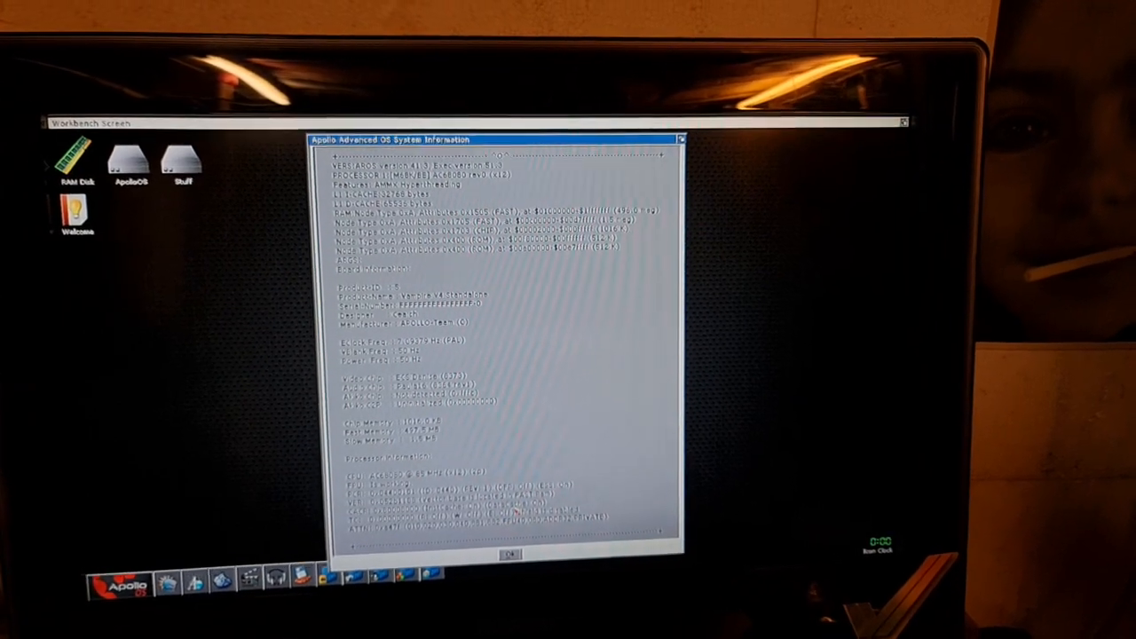
Close the System Information report, view About AROS and close it too
left_click(508, 554)
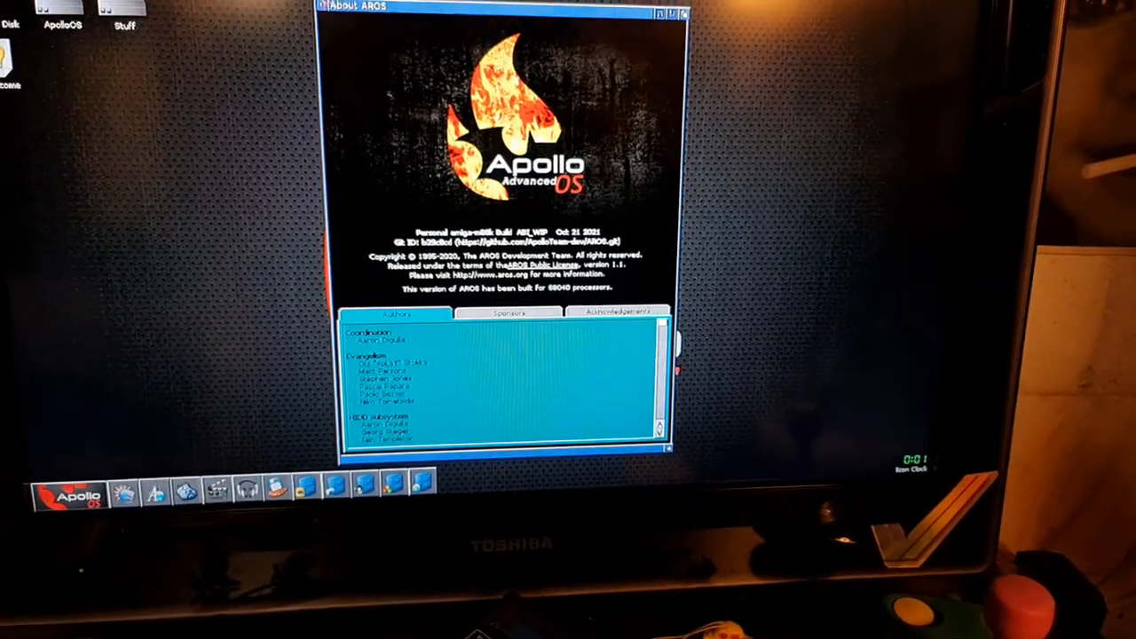
left_click(684, 7)
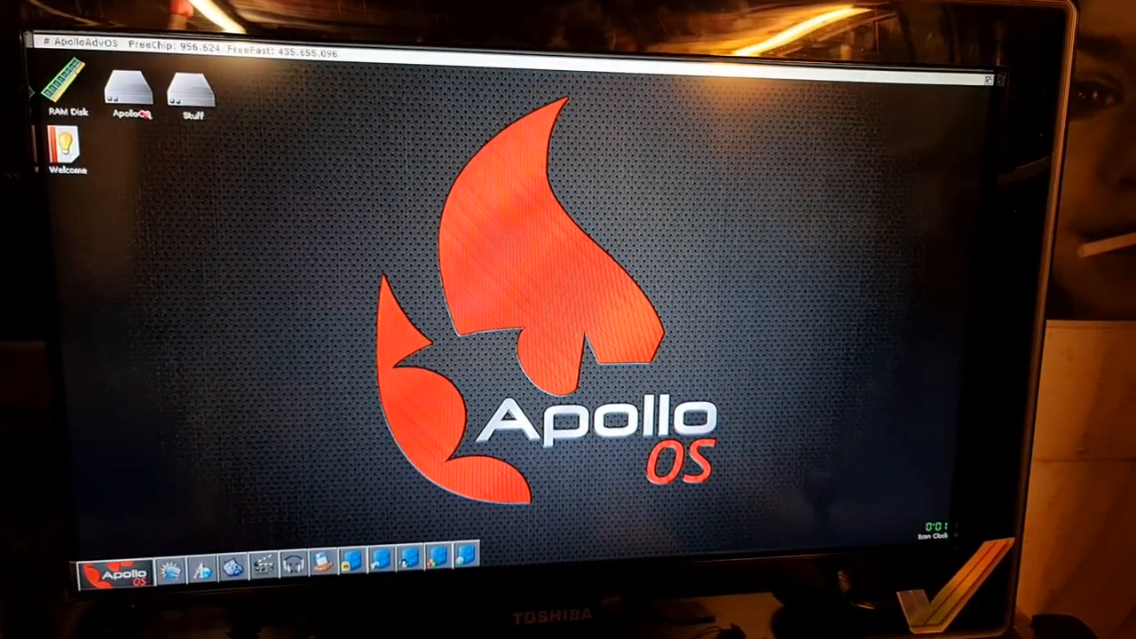
Navigate Stuff drive › Games › RTGgames and launch one of the RTG games
double_click(188, 80)
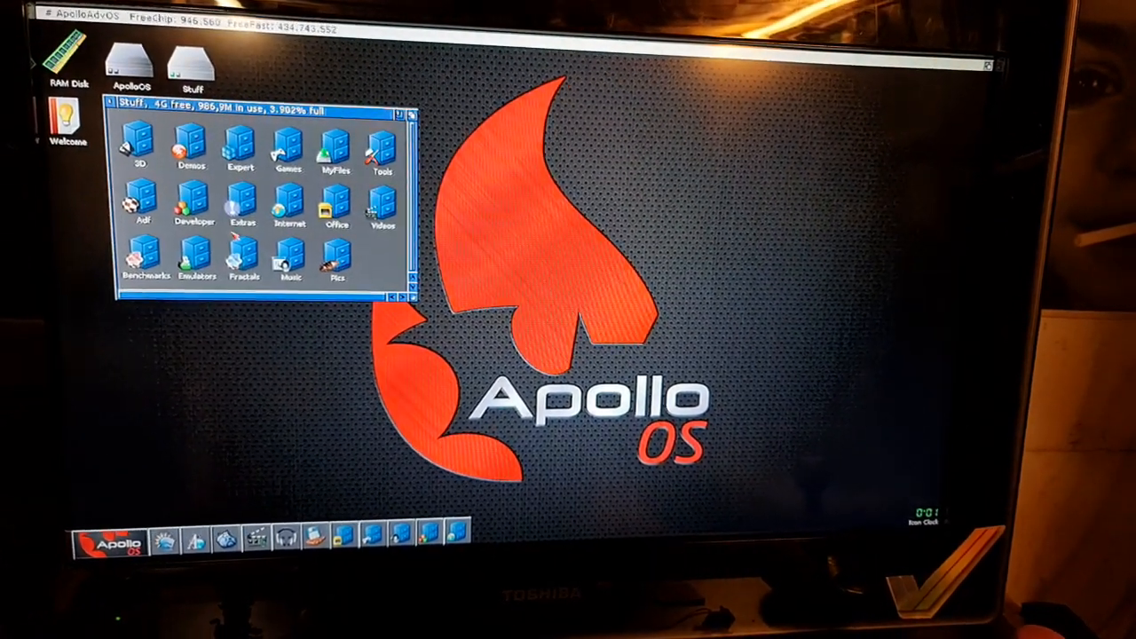
double_click(286, 145)
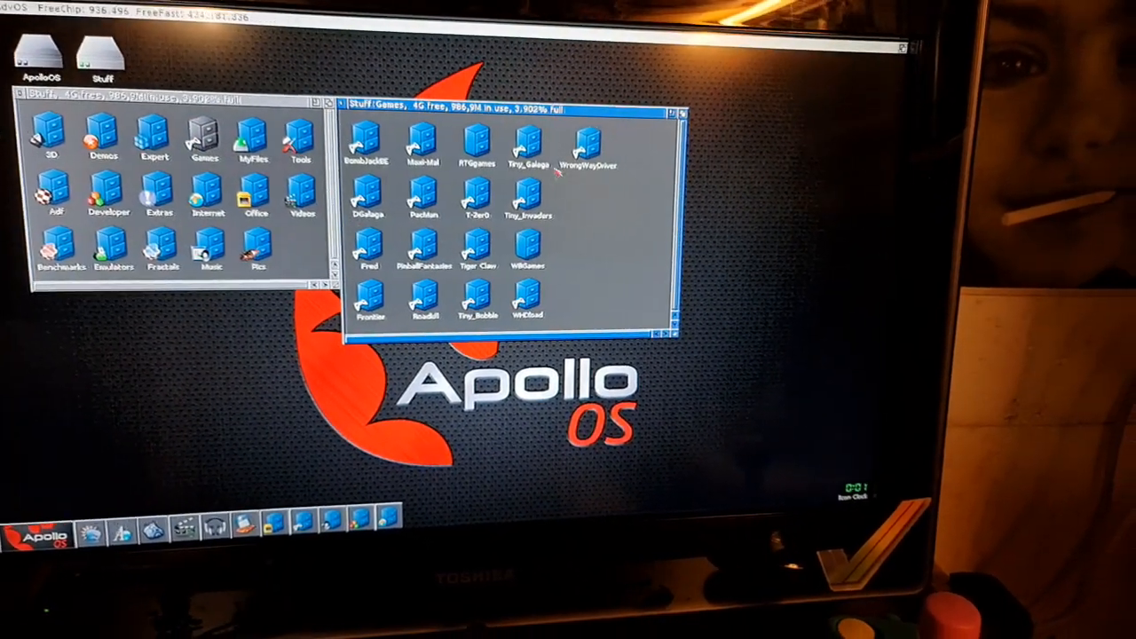
double_click(473, 145)
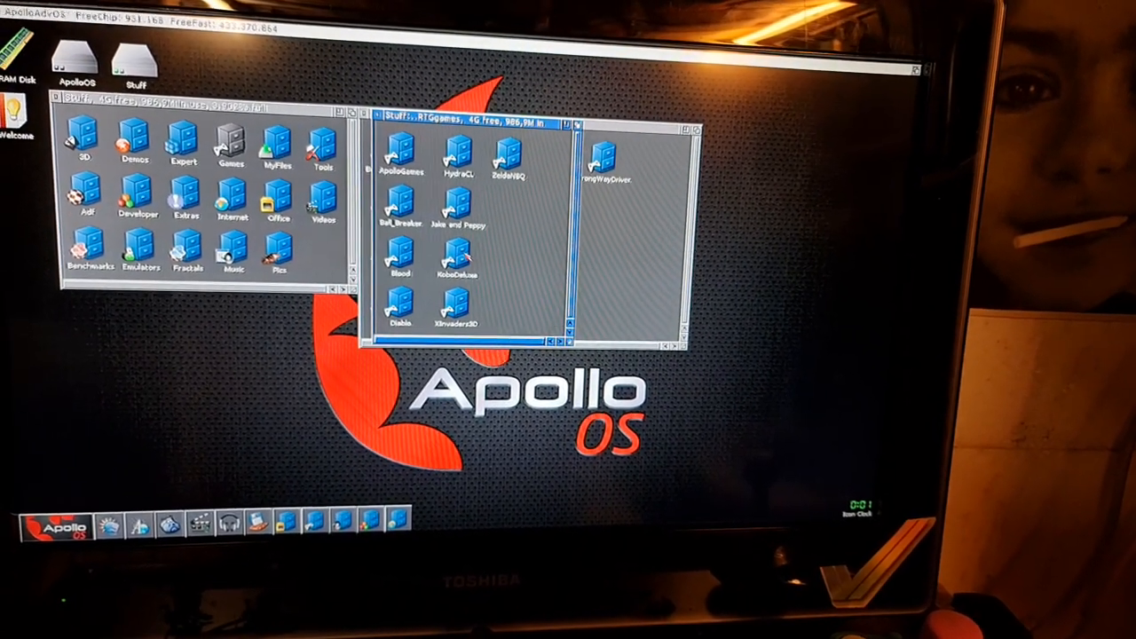
double_click(454, 270)
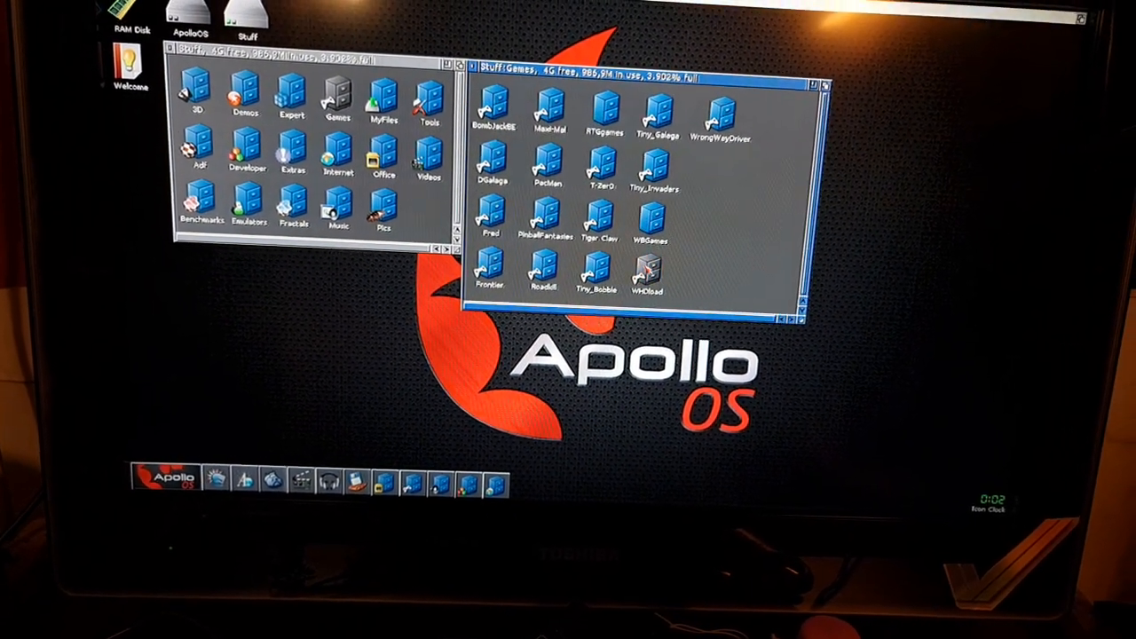
Launch the WHDLoad icon in Stuff:Games to bring up the iGame launcher
double_click(648, 270)
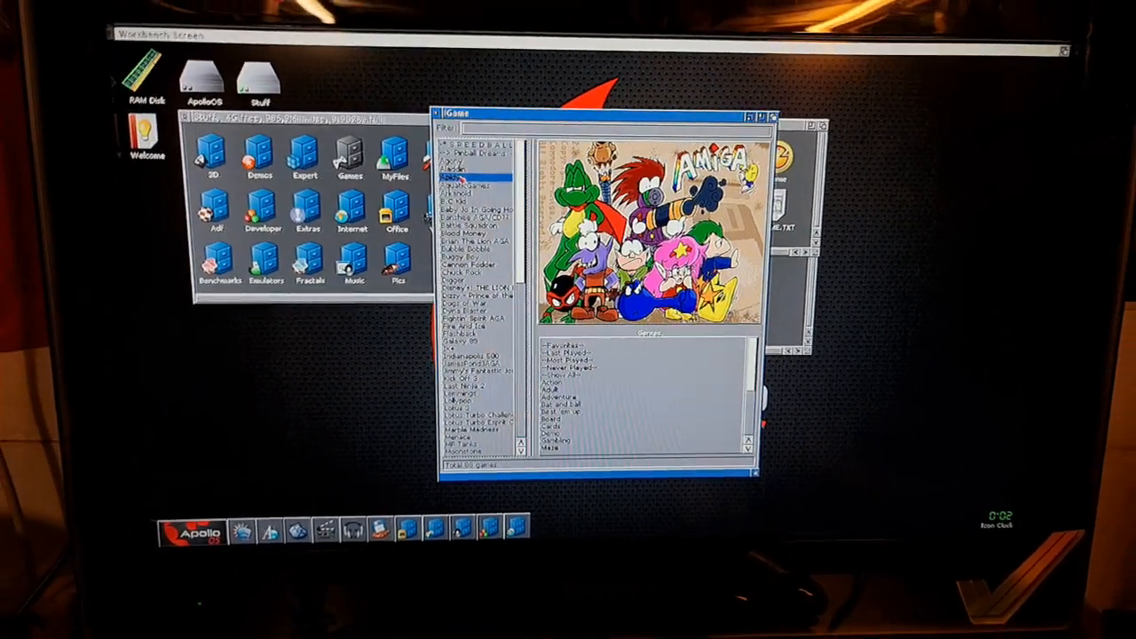
Launch a game from the iGame list with its Amiga artwork preview
double_click(479, 179)
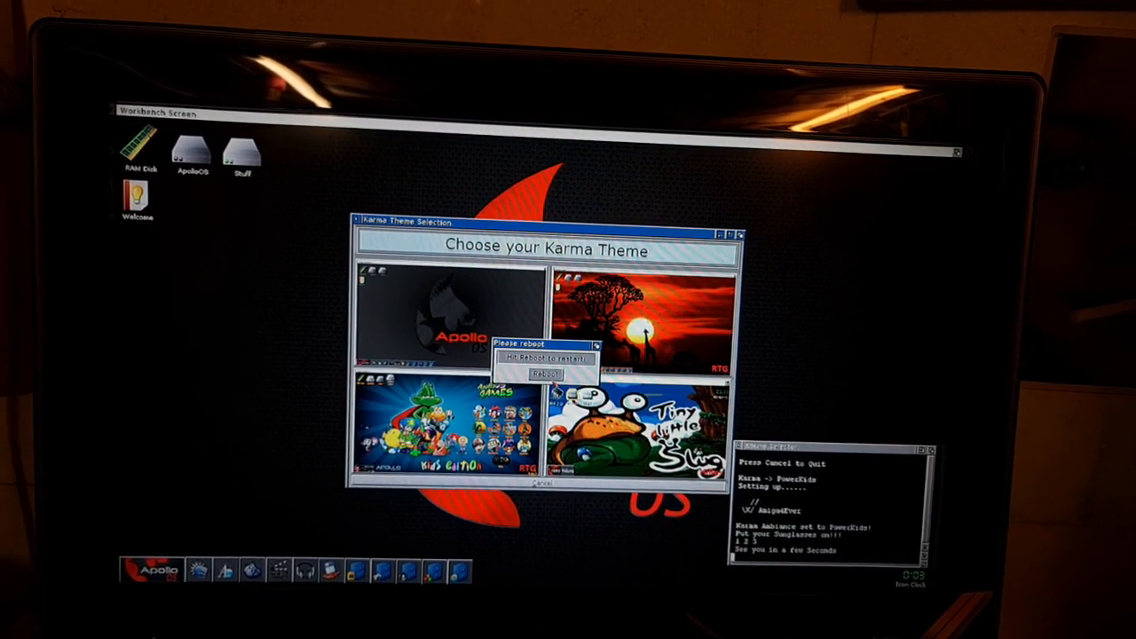
Select the Kids Edition theme picture in Karma Theme Selection to load it
left_click(545, 373)
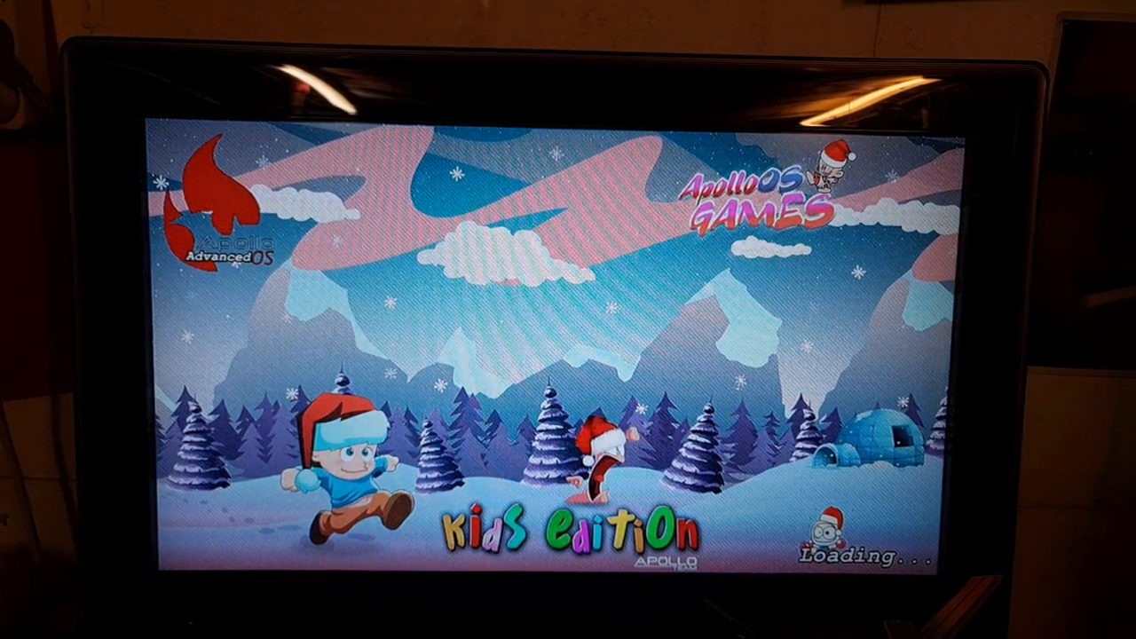